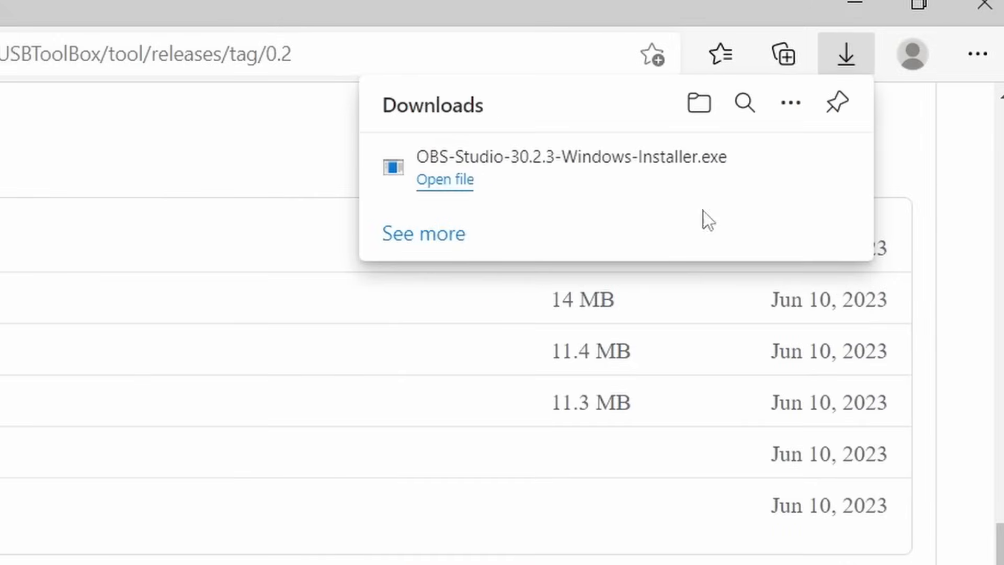
{"action": "mouse_move", "coordinate": [719, 175]}
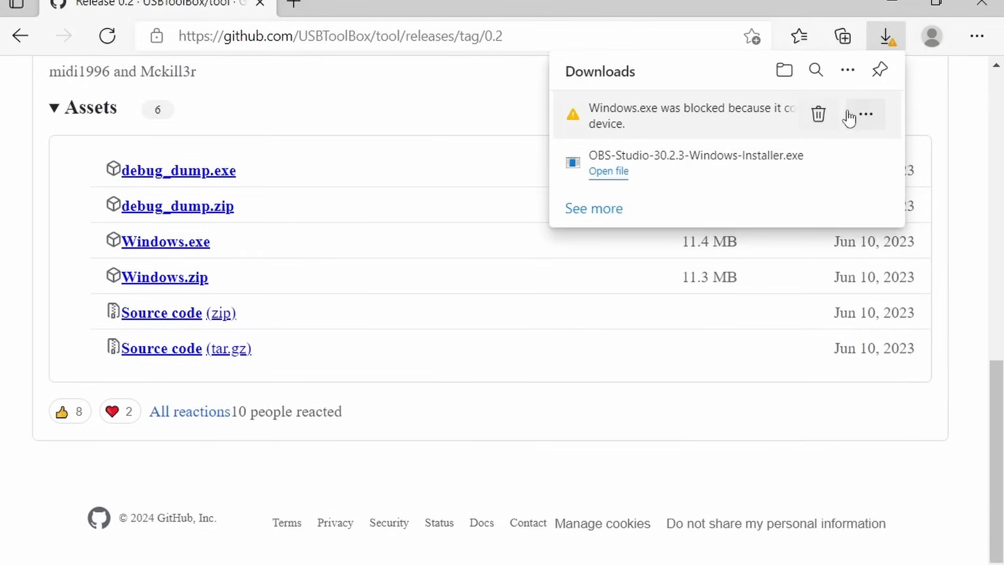
Keep the blocked Windows.exe download in Edge despite the security warning.
{"action": "left_click", "coordinate": [864, 114]}
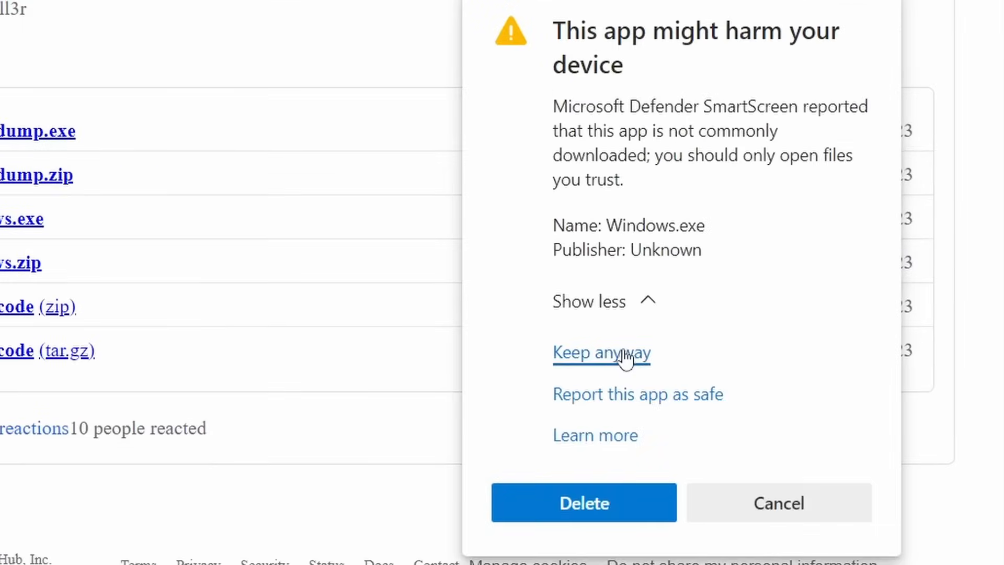
{"action": "left_click", "coordinate": [600, 352]}
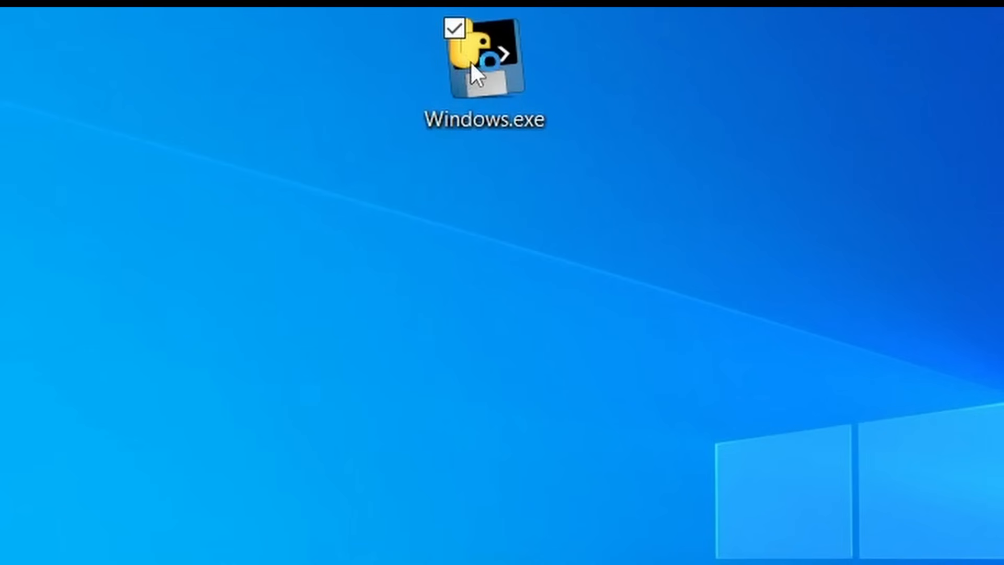
Launch Windows.exe from the desktop past the SmartScreen 'Run anyway' warning, reaching the USBToolBox menu.
{"action": "double_click", "coordinate": [484, 60]}
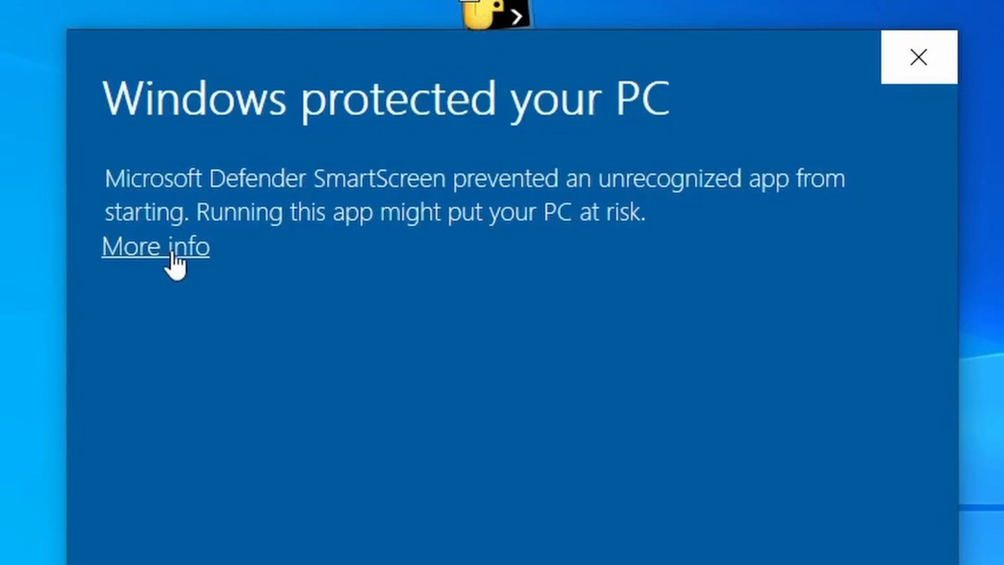
{"action": "left_click", "coordinate": [154, 245]}
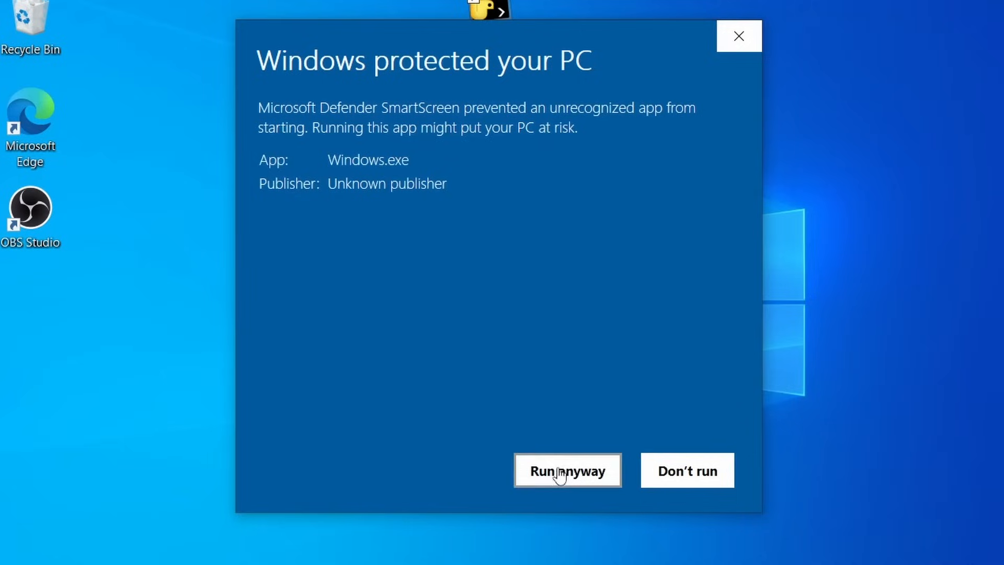
{"action": "left_click", "coordinate": [567, 471]}
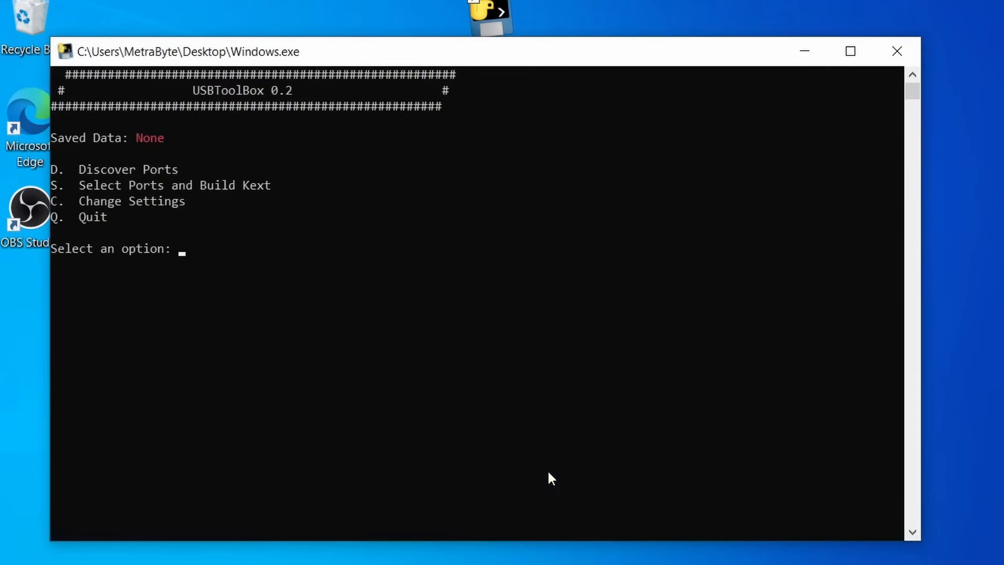
{"action": "mouse_move", "coordinate": [373, 438]}
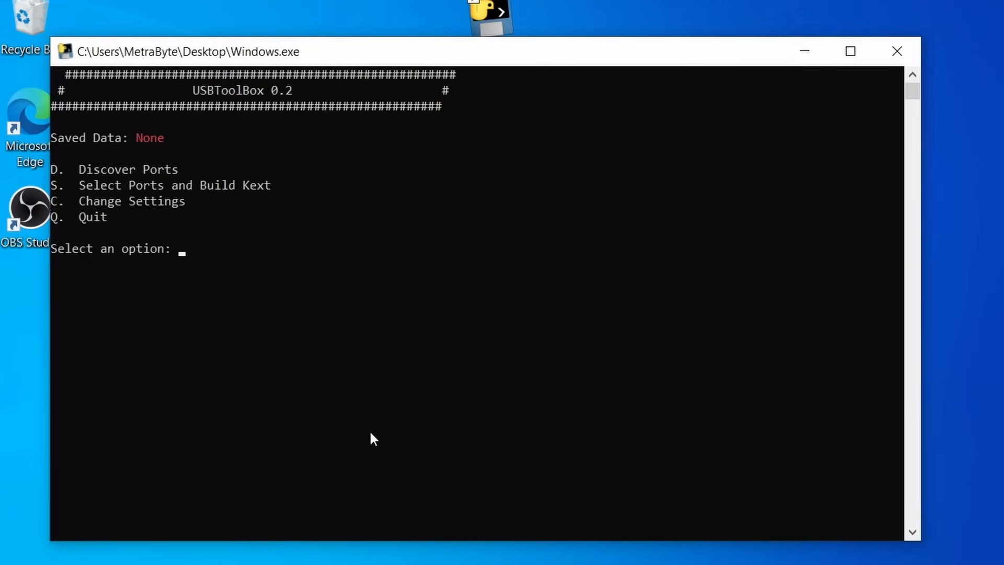
Start Discover Ports with D, listing both AMD USB controllers and saving usb.json.
{"action": "type", "text": "D"}
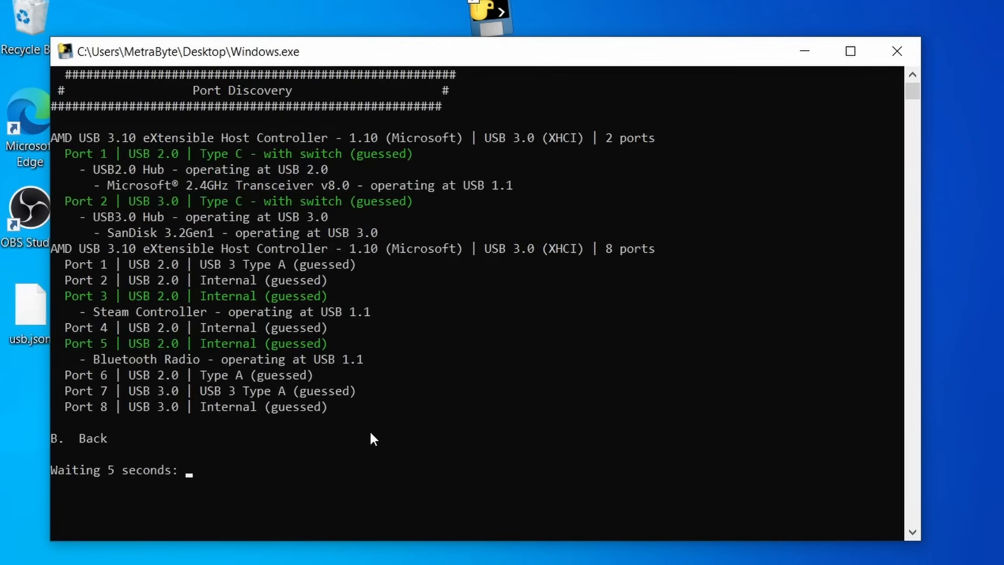
{"action": "mouse_move", "coordinate": [480, 318]}
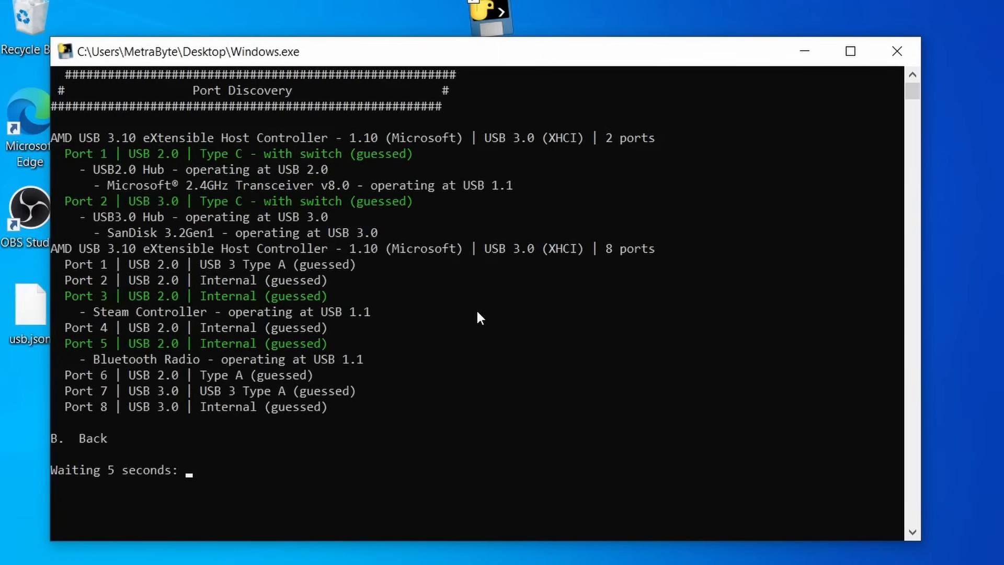
{"action": "mouse_move", "coordinate": [554, 186]}
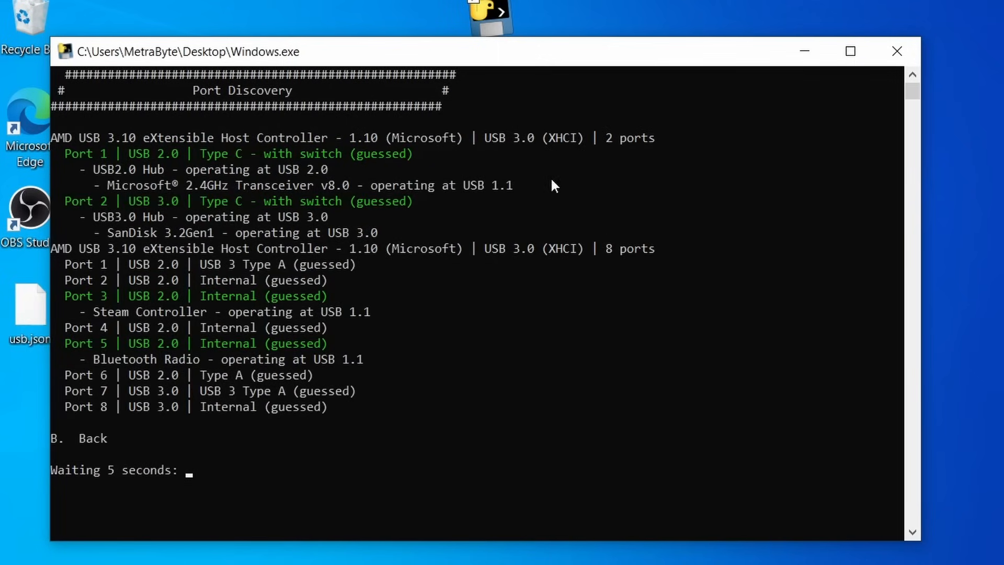
{"action": "mouse_move", "coordinate": [273, 291]}
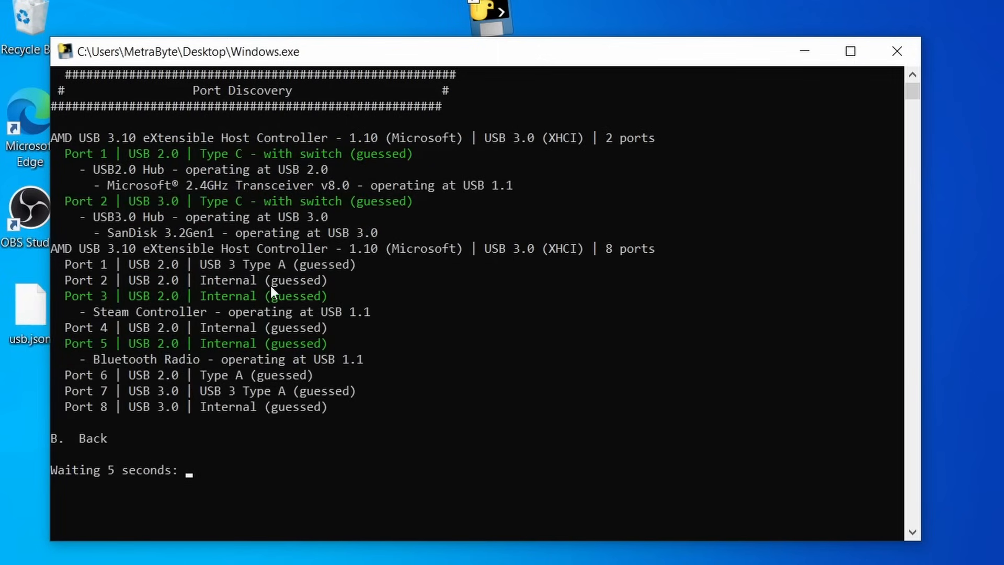